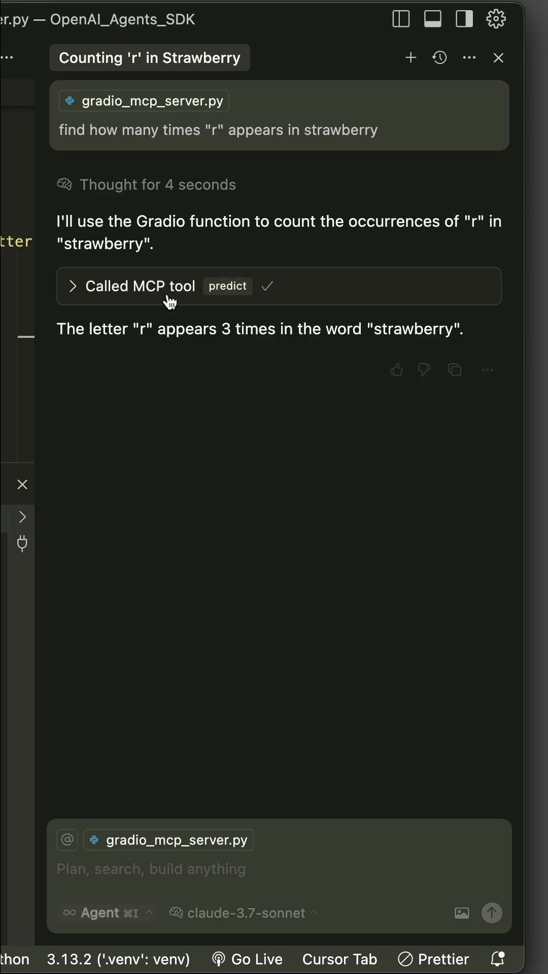
mouse_move(200, 300)
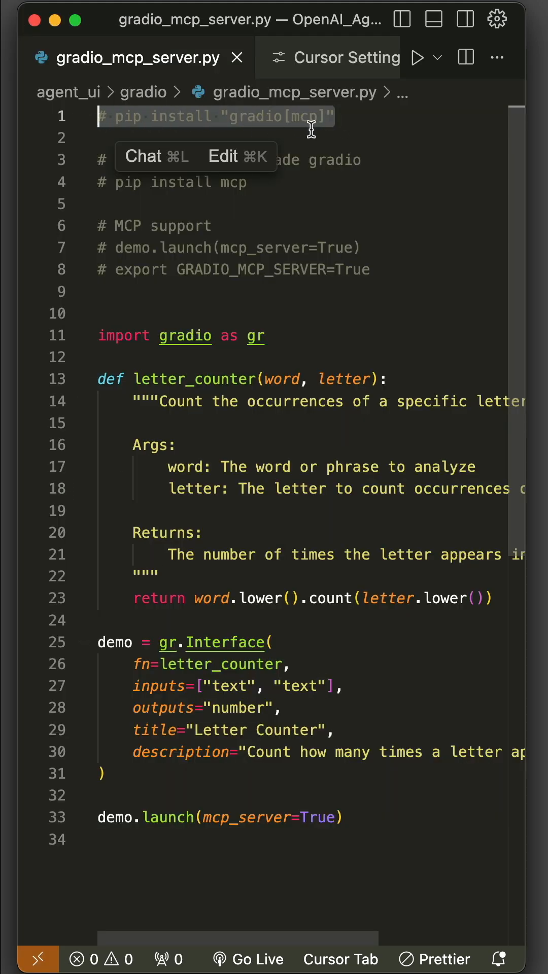
Review the launch call with mcp_server enabled, then submit strawberry with letter r to get 3.
scroll("down", 3)
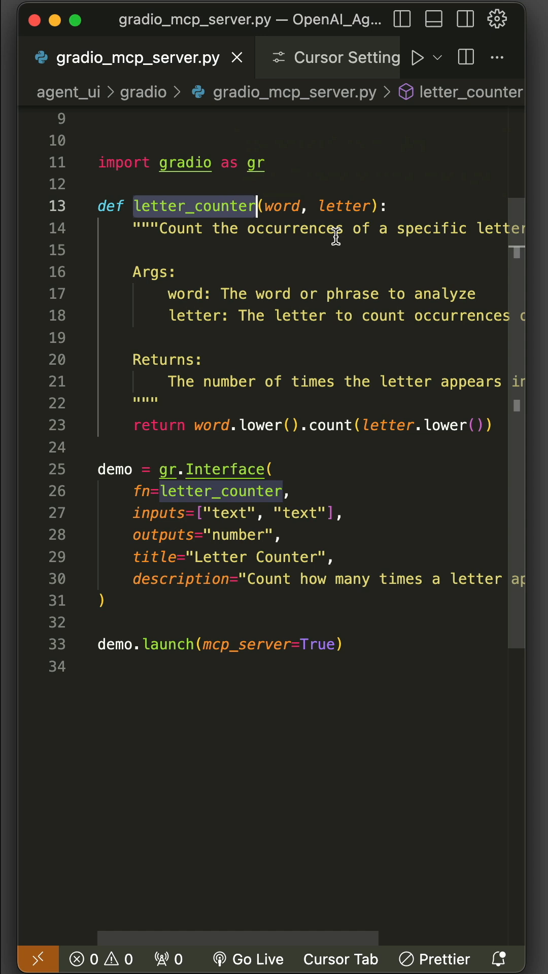
mouse_move(300, 244)
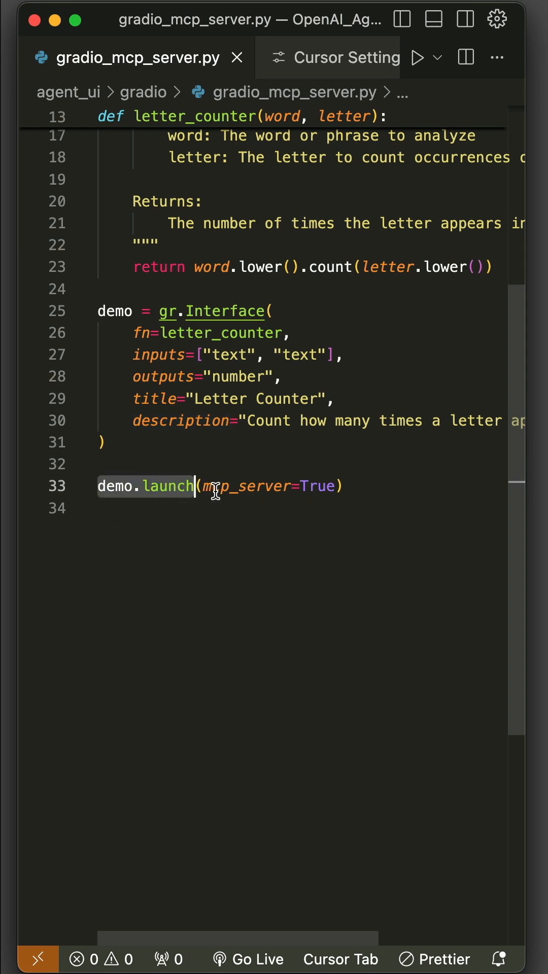
double_click(247, 486)
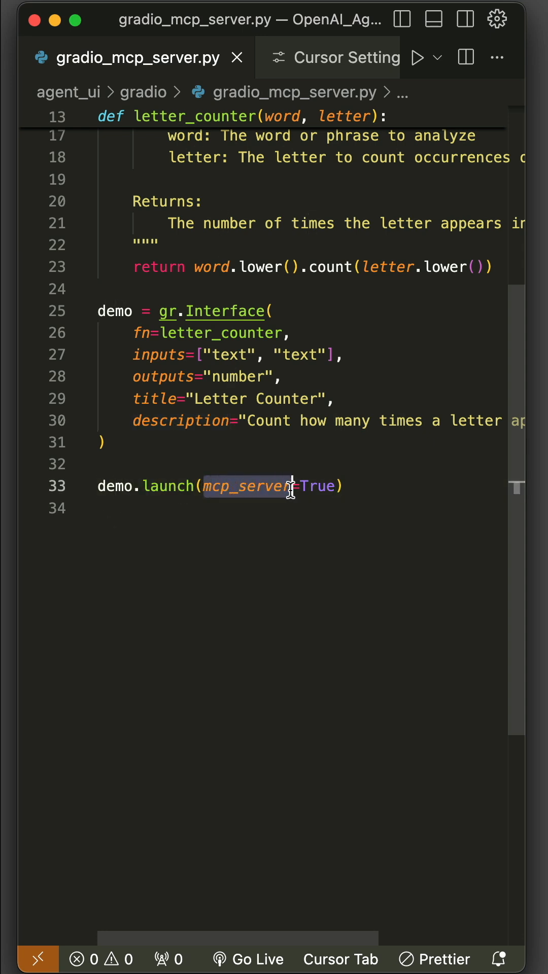
double_click(318, 486)
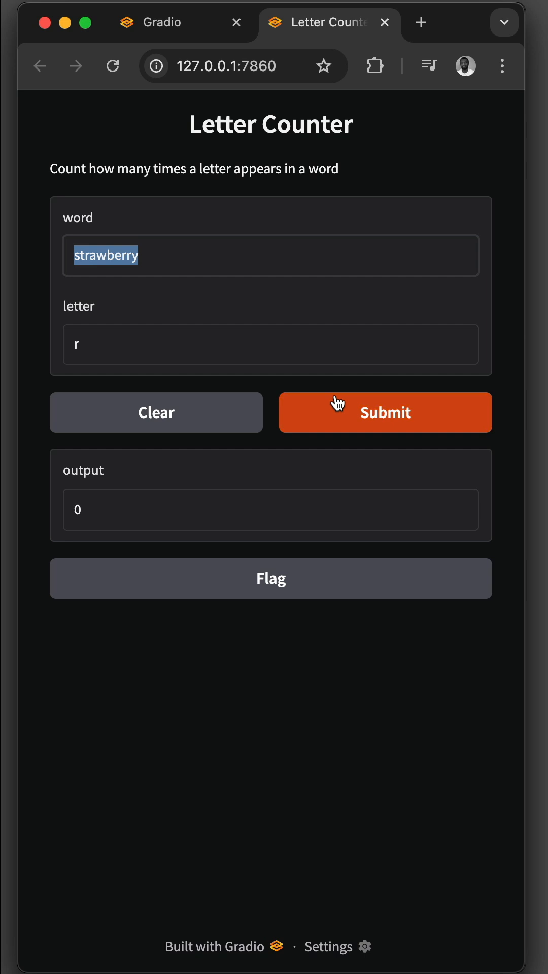
left_click(385, 412)
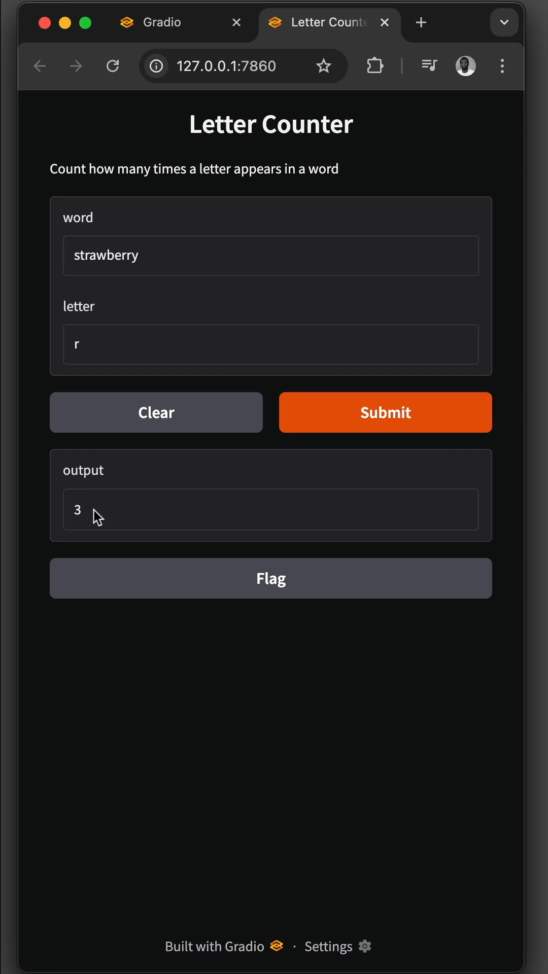
mouse_move(474, 37)
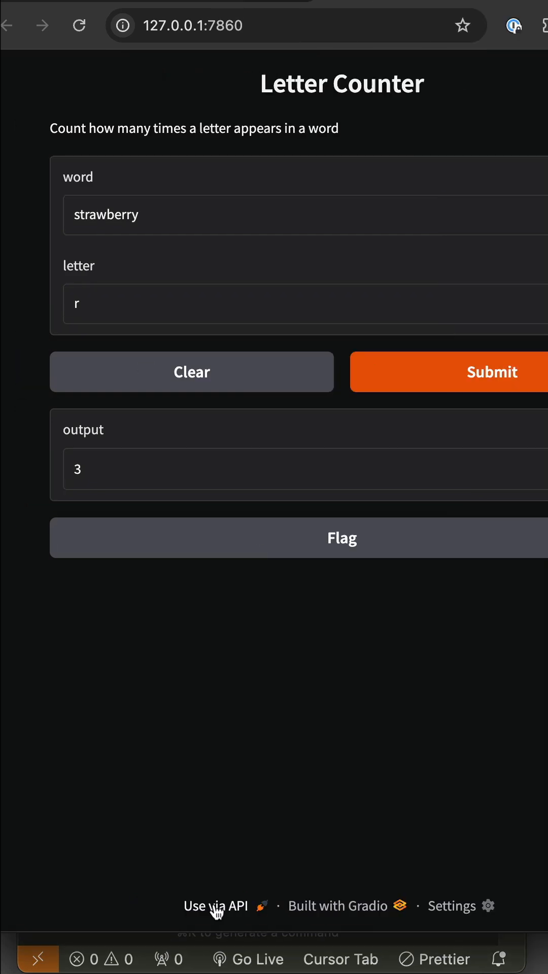
View the app's API page and switch to the MCP view listing the predict tool and server URL.
left_click(215, 905)
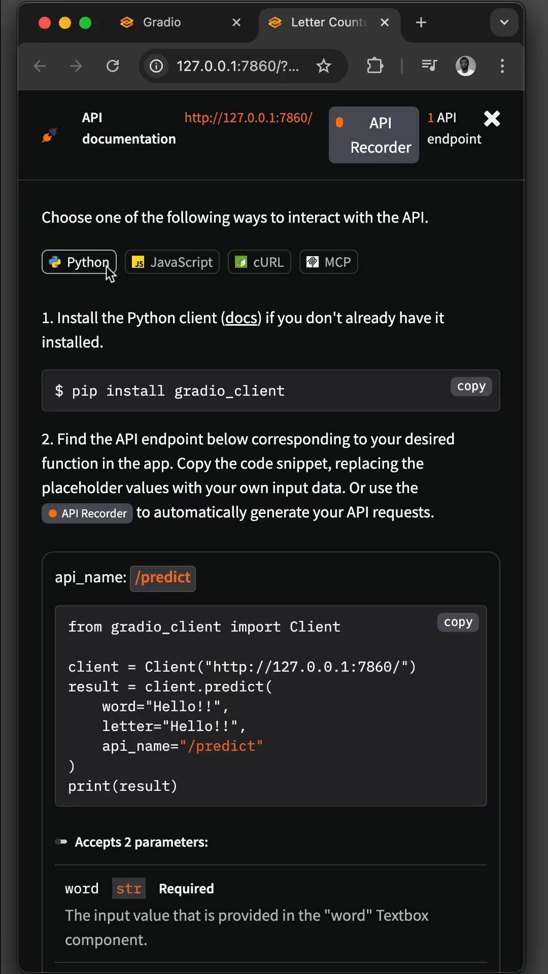
mouse_move(152, 289)
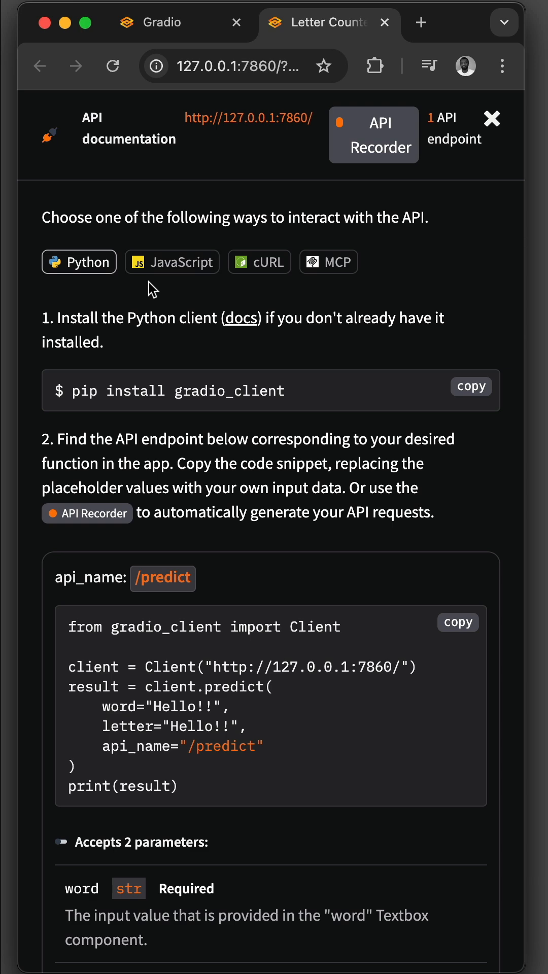
left_click(328, 262)
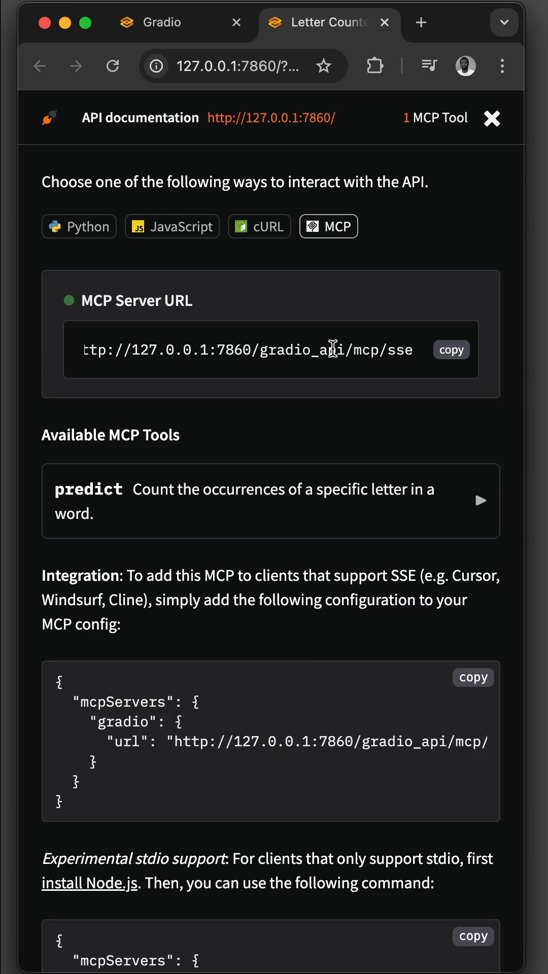
scroll("down", 3)
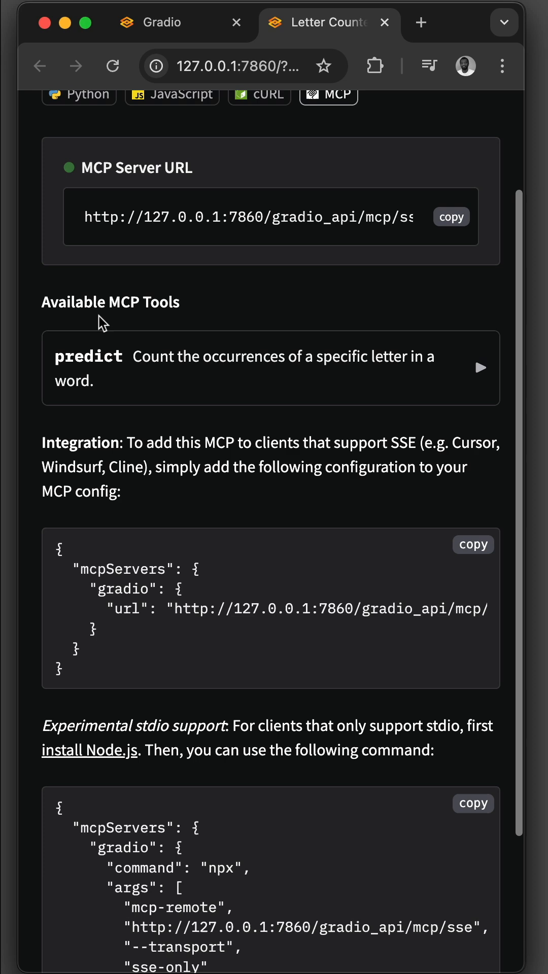
scroll("down", 3)
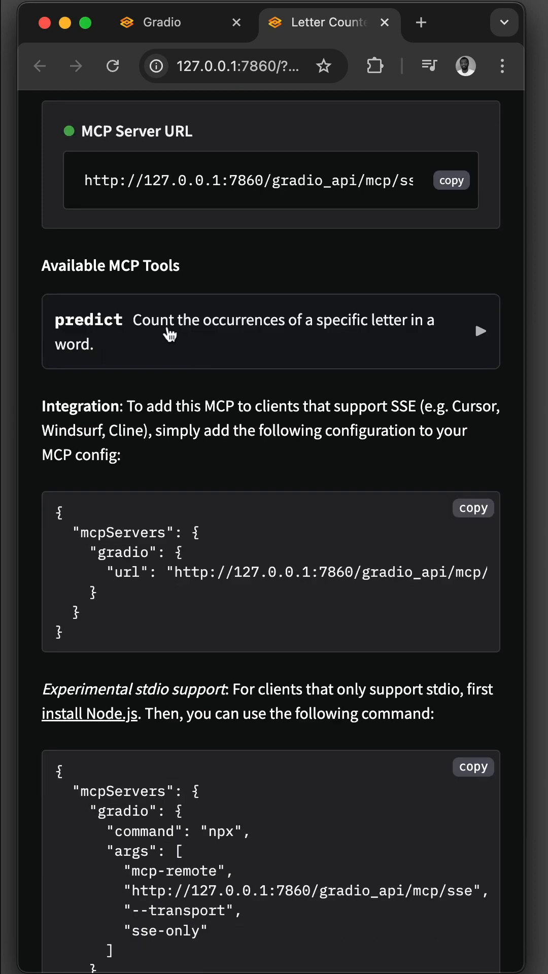
mouse_move(295, 350)
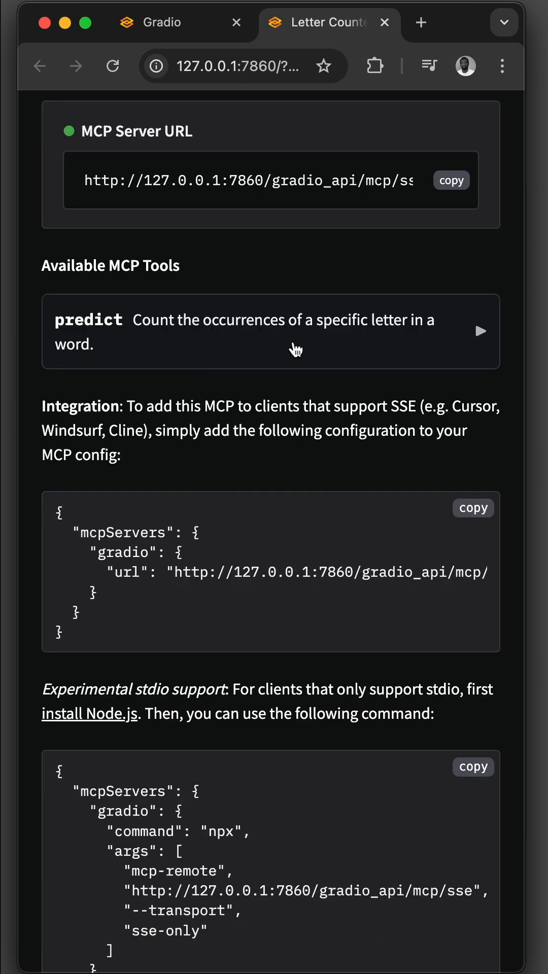
mouse_move(363, 341)
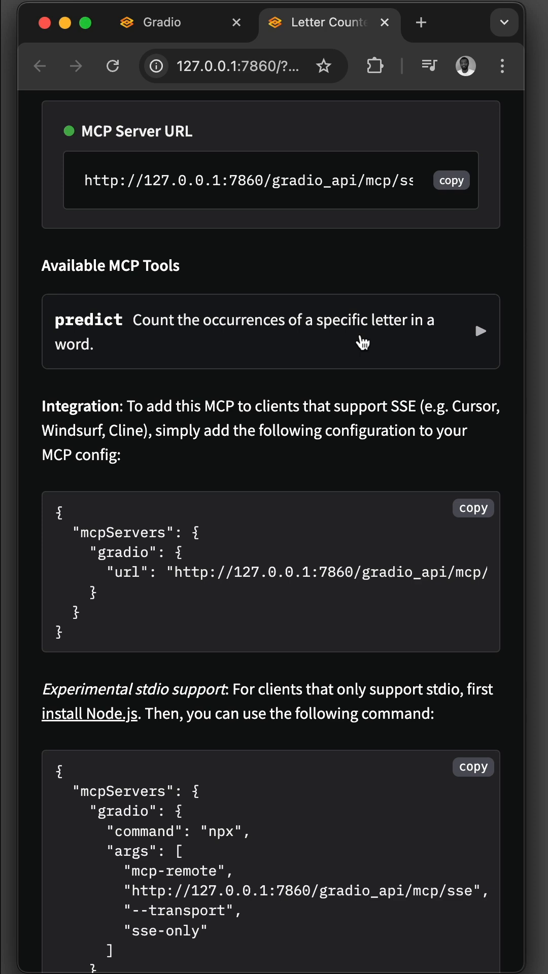
mouse_move(406, 340)
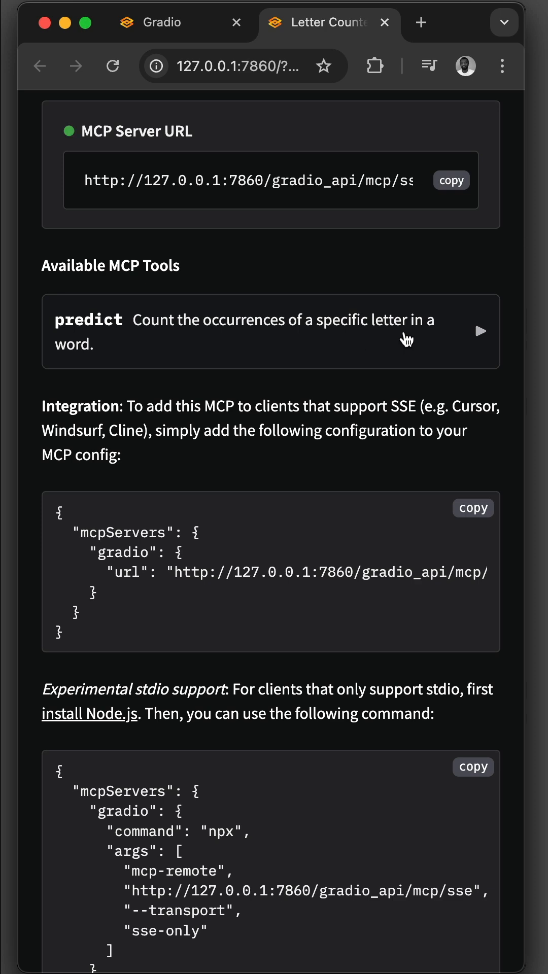
Highlight the Integration section's SSE client config with the mcpServers gradio URL.
scroll("down", 3)
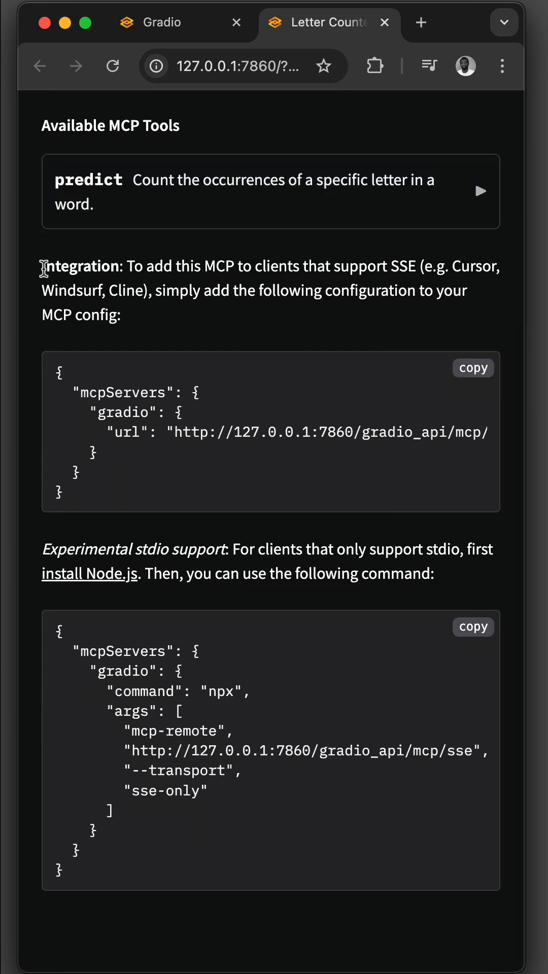
double_click(79, 266)
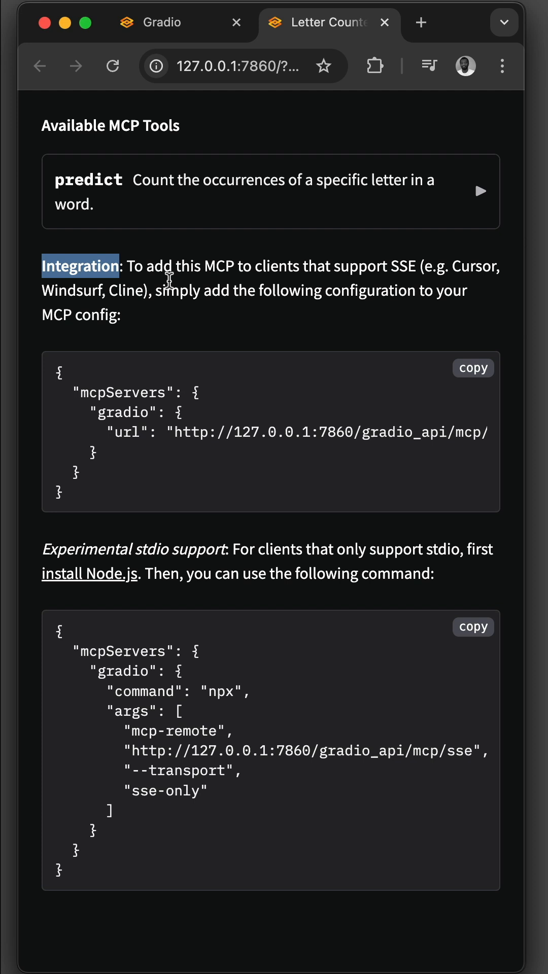
mouse_move(263, 293)
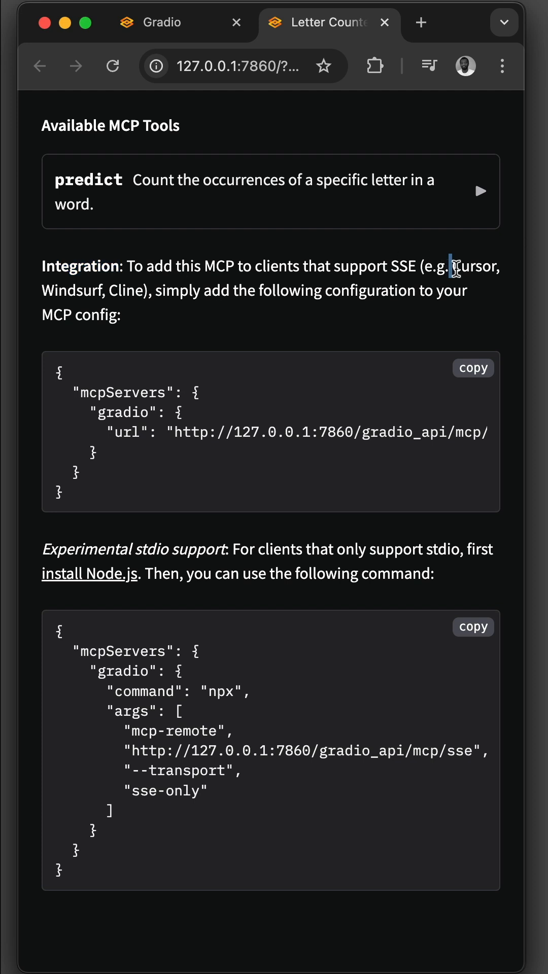
mouse_move(114, 292)
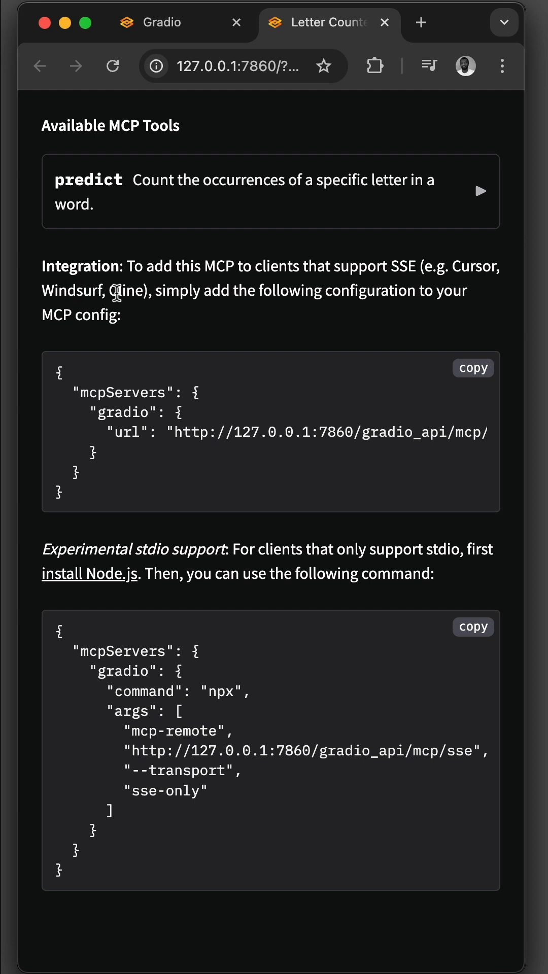
double_click(118, 290)
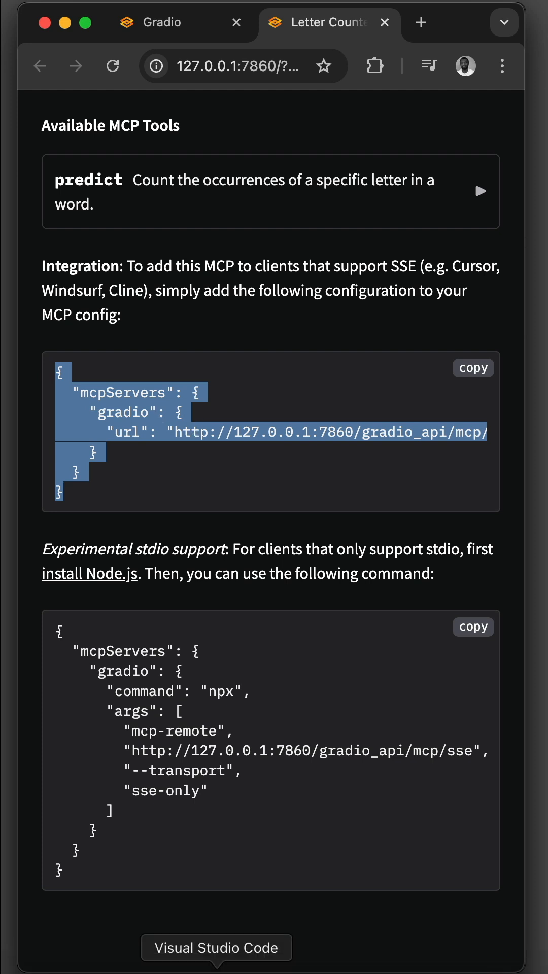
Switch to Cursor and show the MCP servers settings listing the gradio server.
left_click(216, 947)
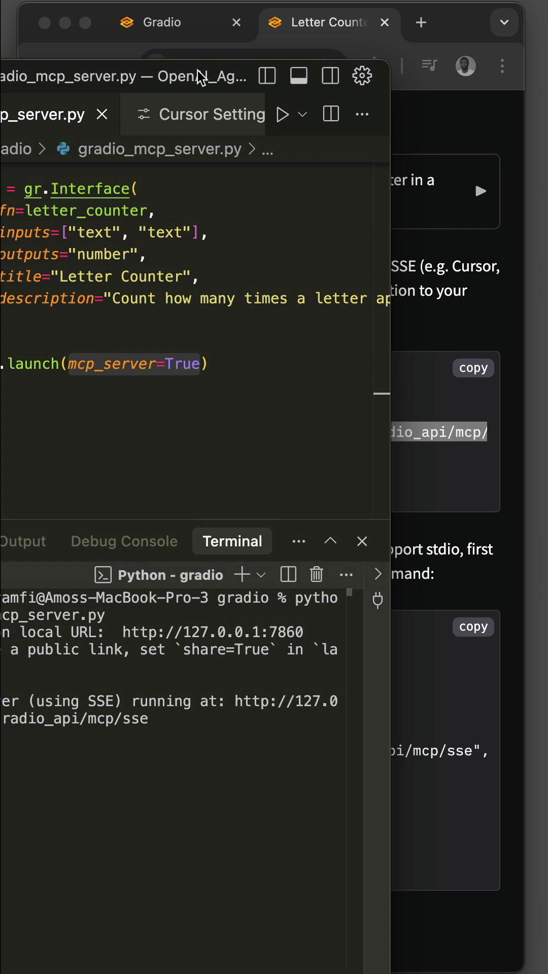
mouse_move(361, 75)
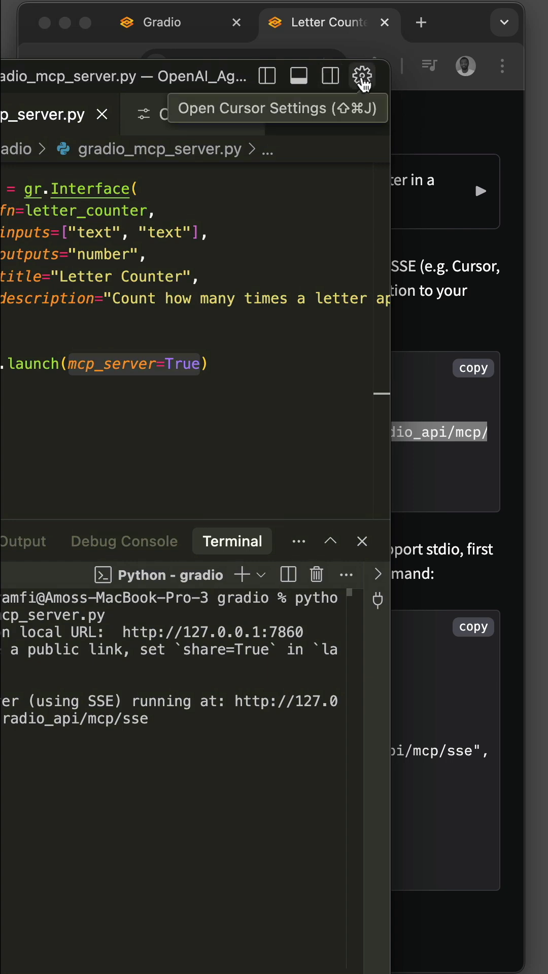
left_click(361, 76)
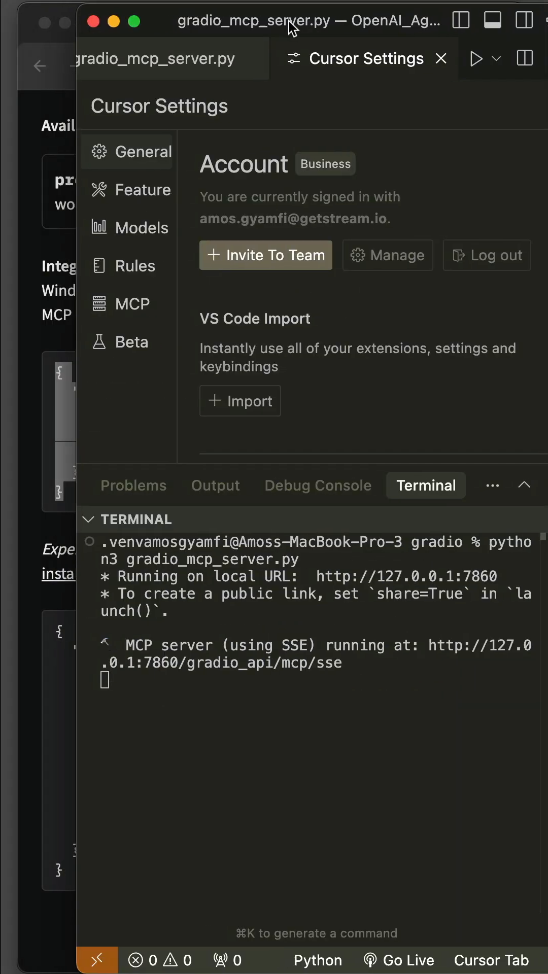
left_click(124, 304)
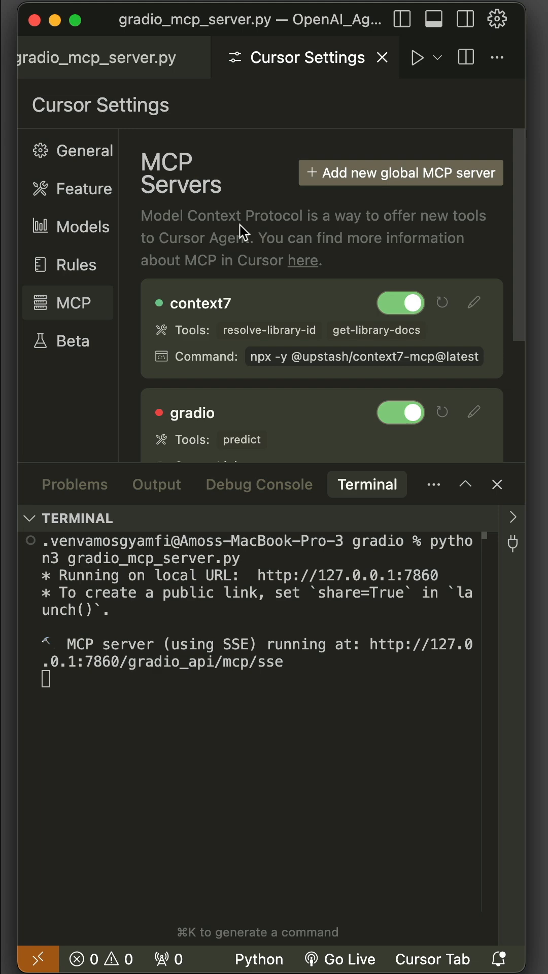
scroll("down", 3)
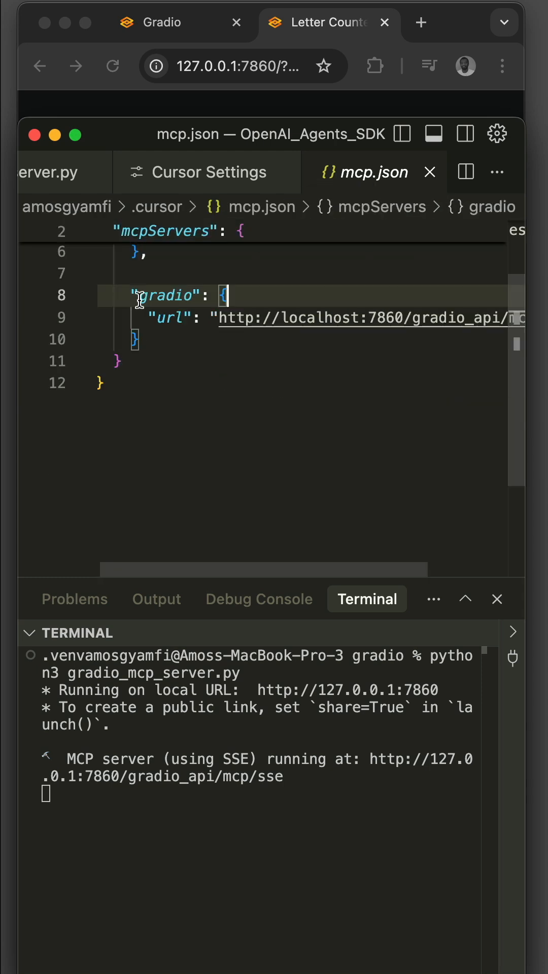
double_click(160, 295)
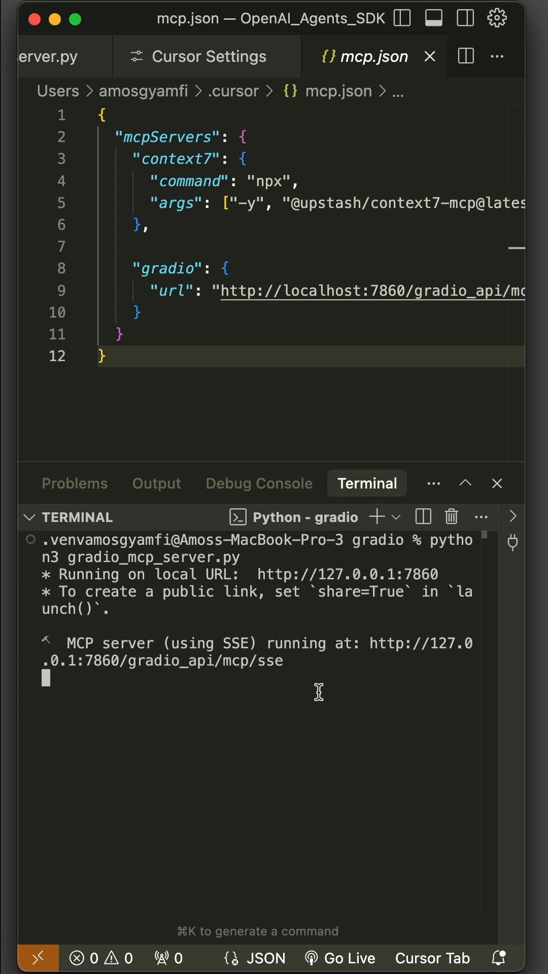
left_click(476, 22)
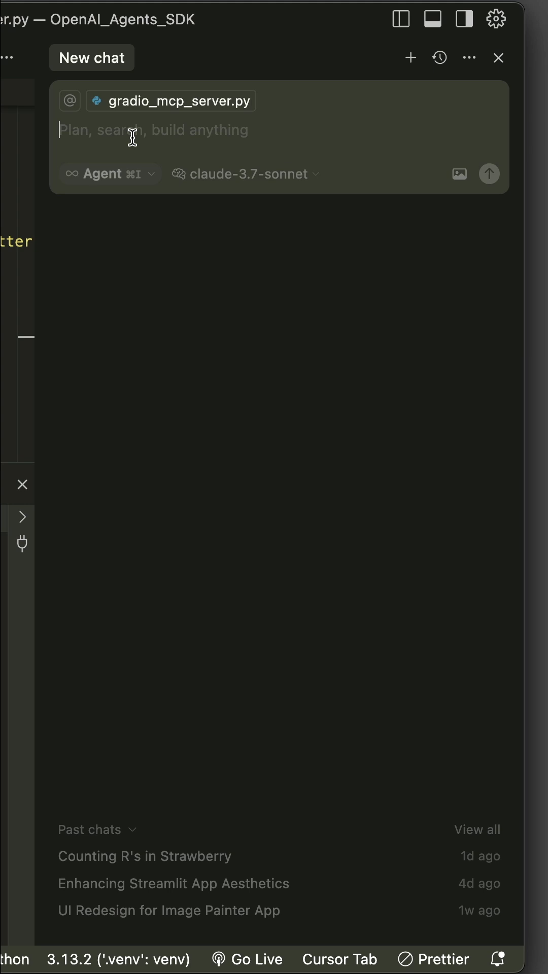
Ask the agent 'find how many times "r" appears in strawberry' and approve the predict tool call.
type("find how many times \"r\" appears in strawberry")
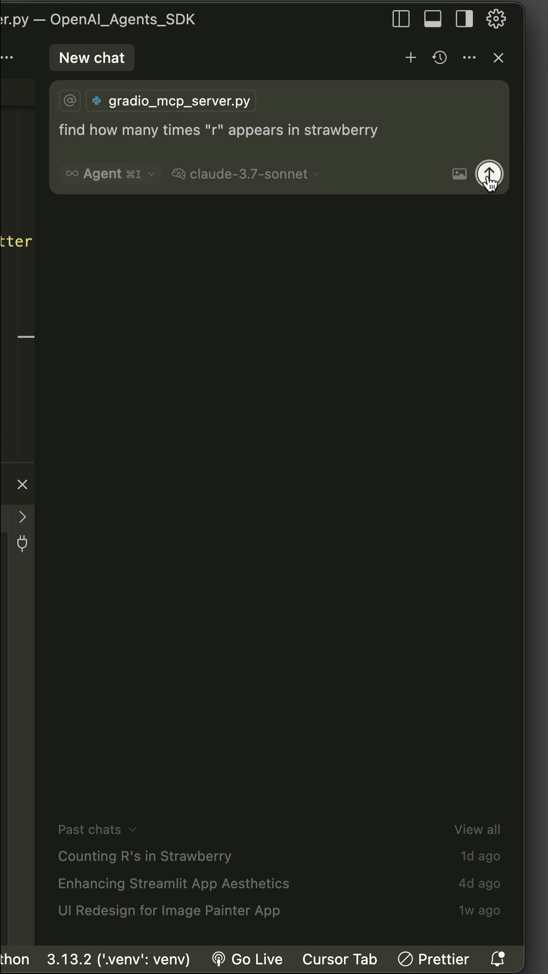
left_click(489, 173)
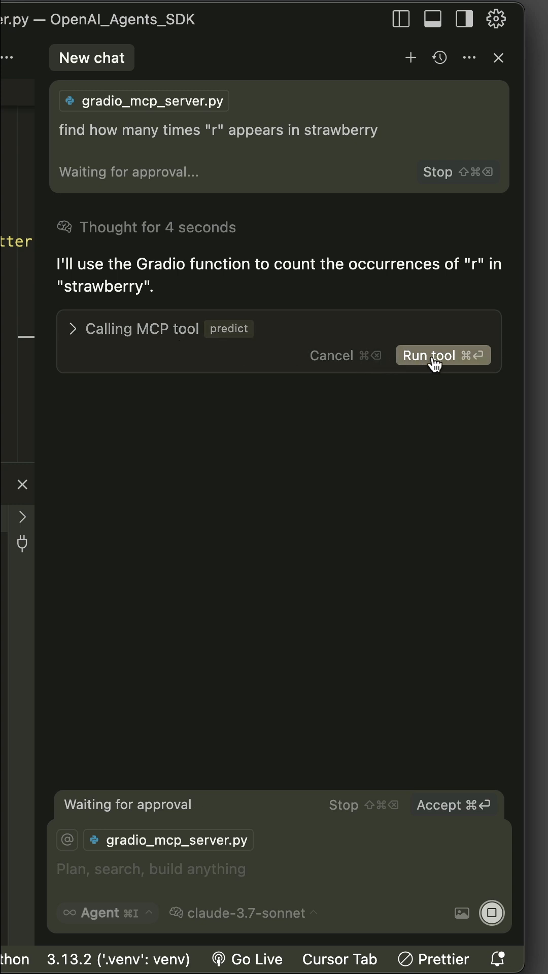
left_click(442, 355)
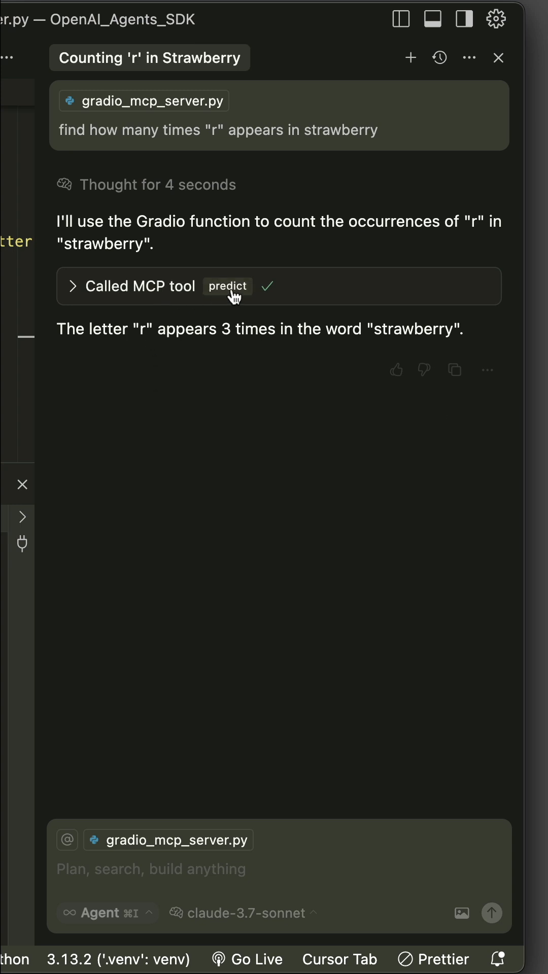
mouse_move(75, 295)
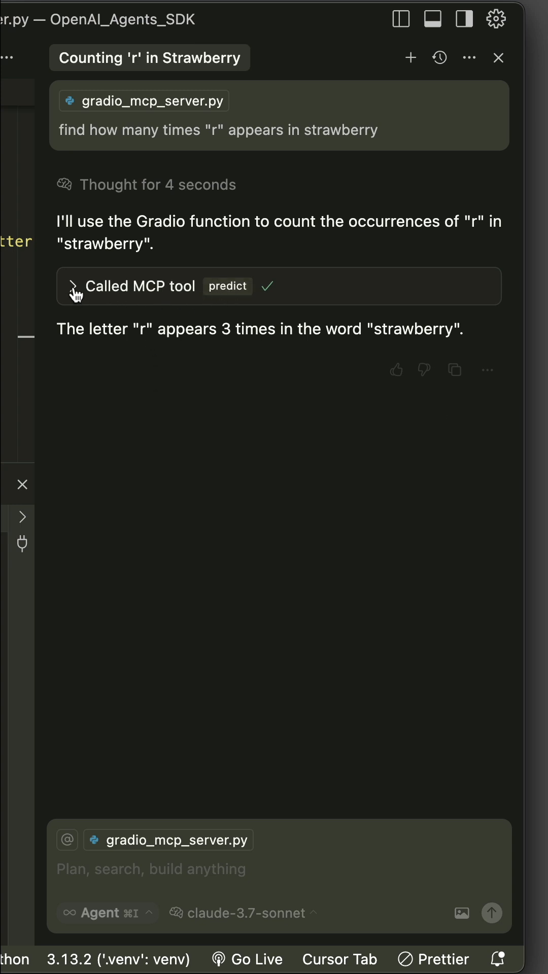
Expand the predict tool call showing word strawberry, letter r and result 3.
left_click(73, 286)
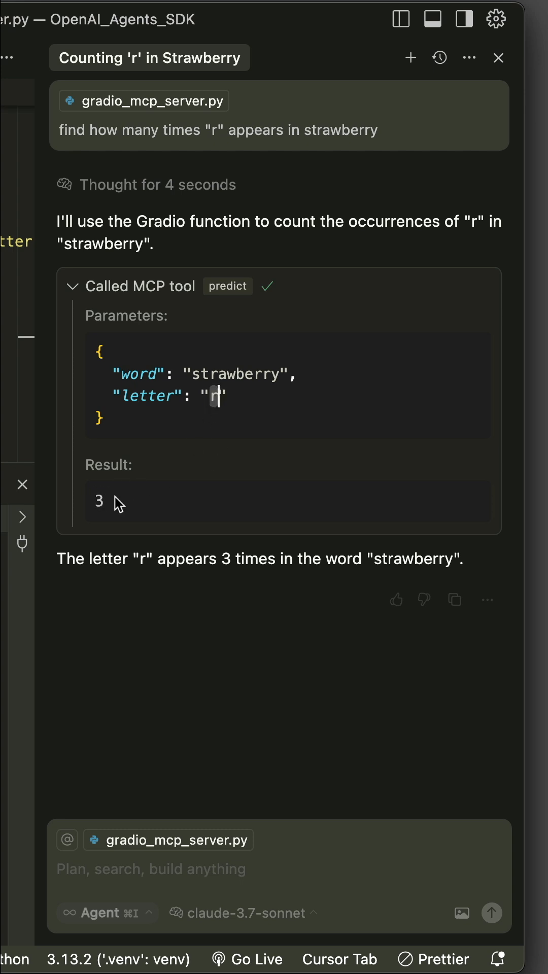
double_click(236, 374)
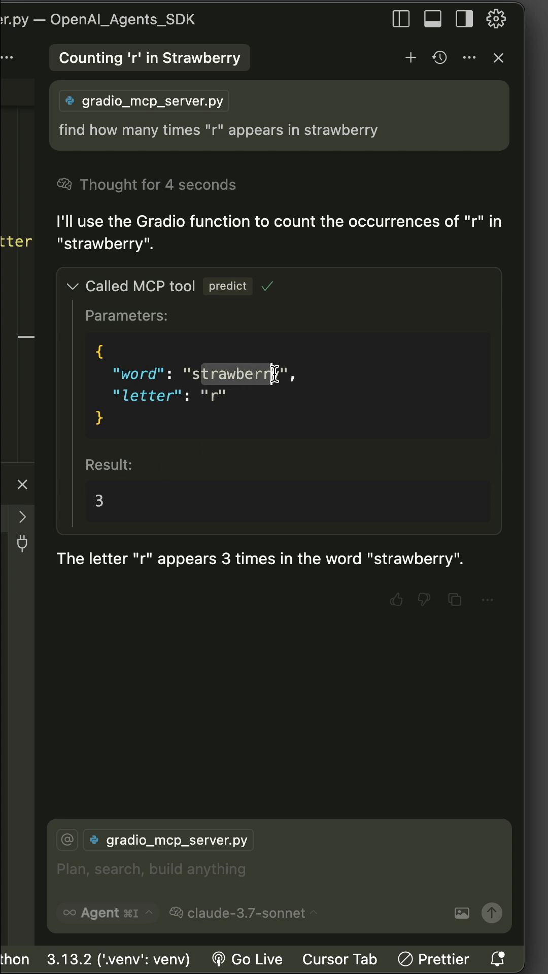